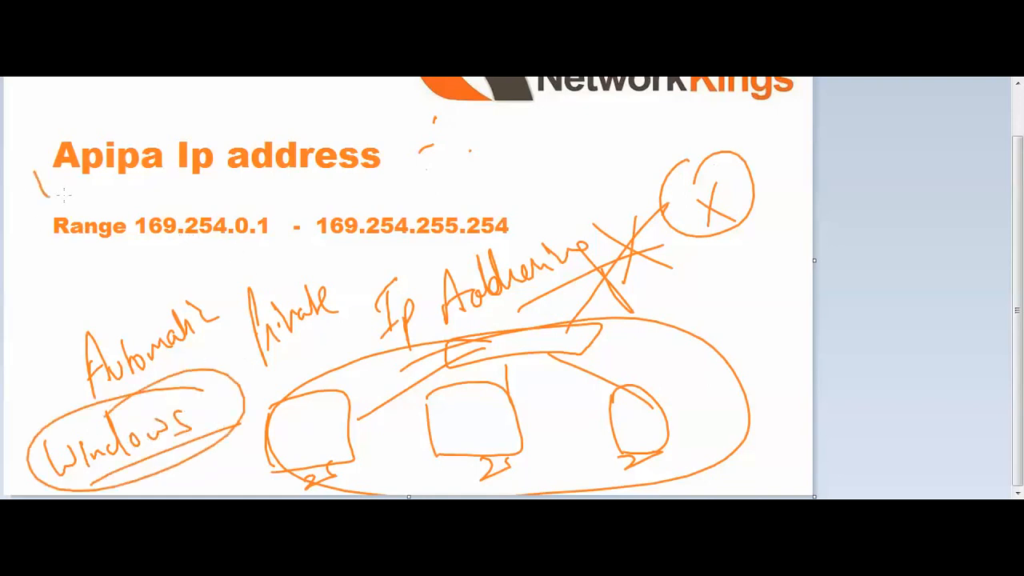
# Step: Underline the 'Apipa Ip address' title and box the 169.254 range line in orange ink
pyautogui.moveTo(48, 188); pyautogui.dragTo(432, 180)
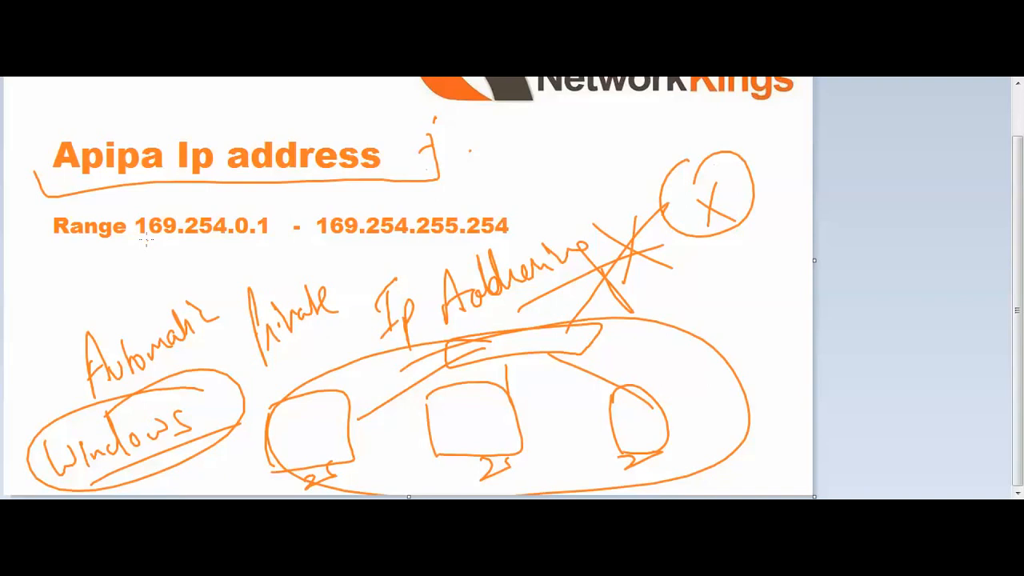
pyautogui.moveTo(148, 248); pyautogui.dragTo(224, 252)
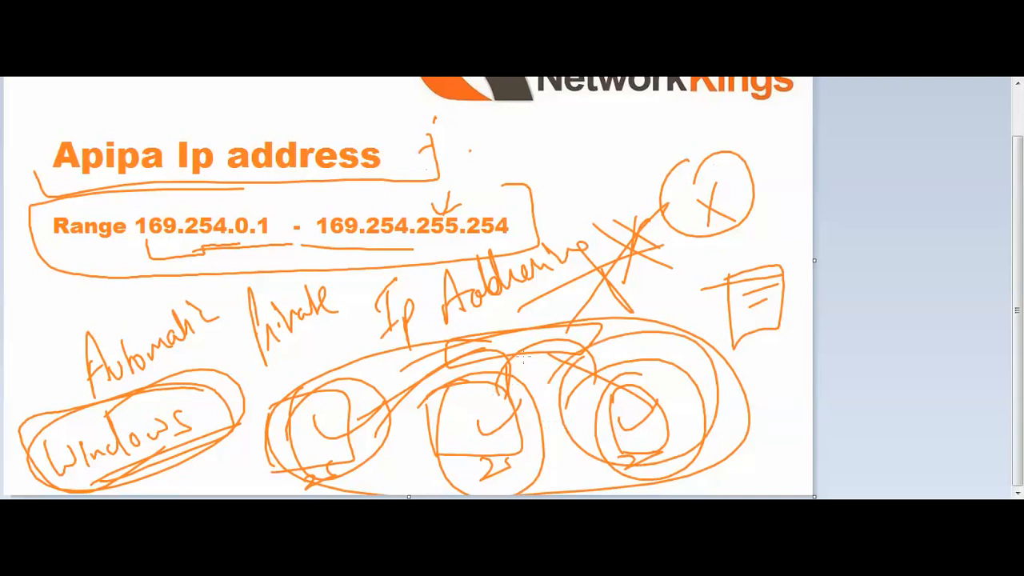
# Step: Write 'Self configure' in orange beside the circled title
pyautogui.moveTo(448, 152); pyautogui.dragTo(512, 156)
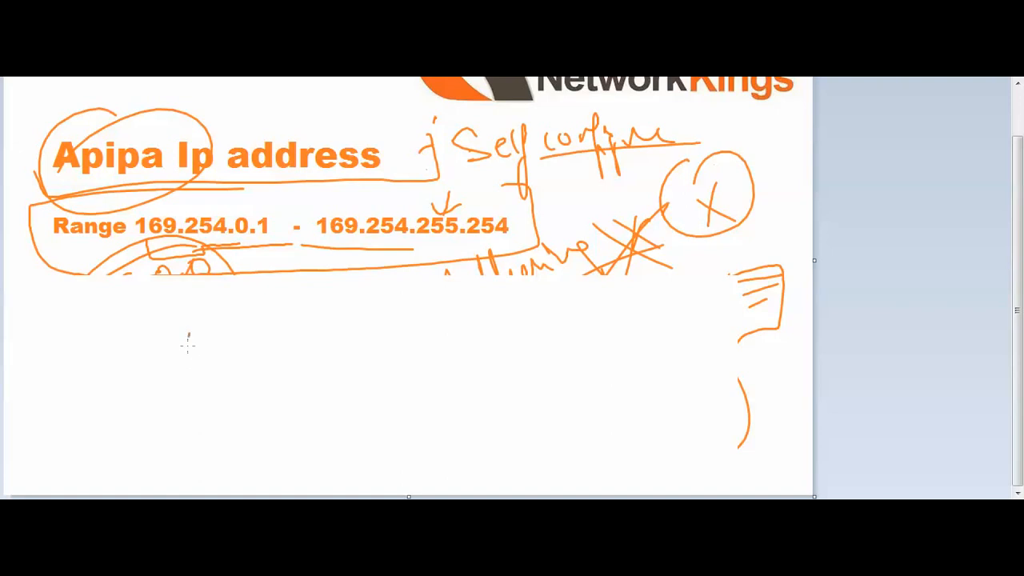
# Step: Draw a brown Windows PC box linked to a DHCP router, labelled 'Windows' and 'Apipa'
pyautogui.moveTo(180, 336); pyautogui.dragTo(400, 436)
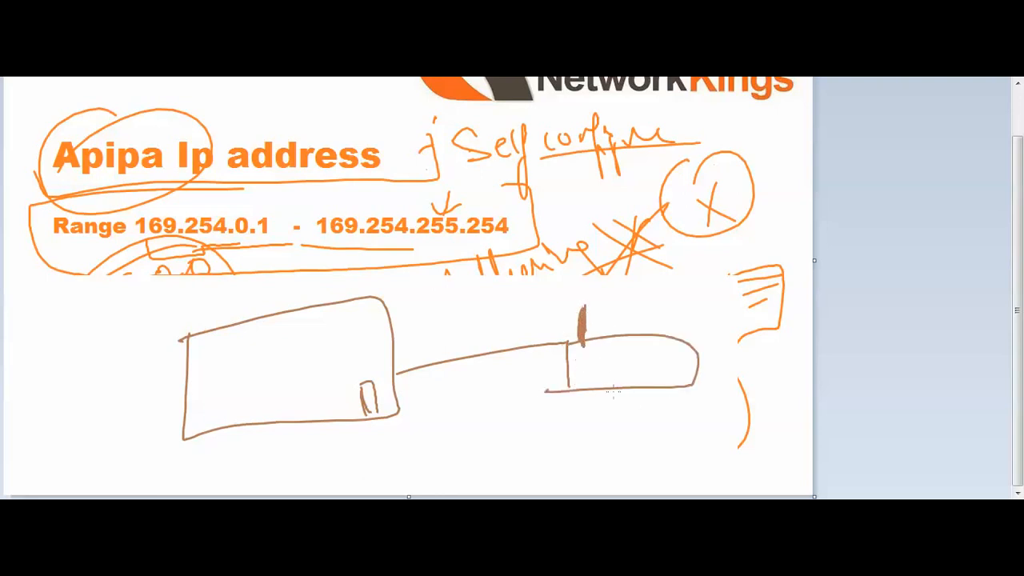
pyautogui.moveTo(608, 352); pyautogui.dragTo(704, 416)
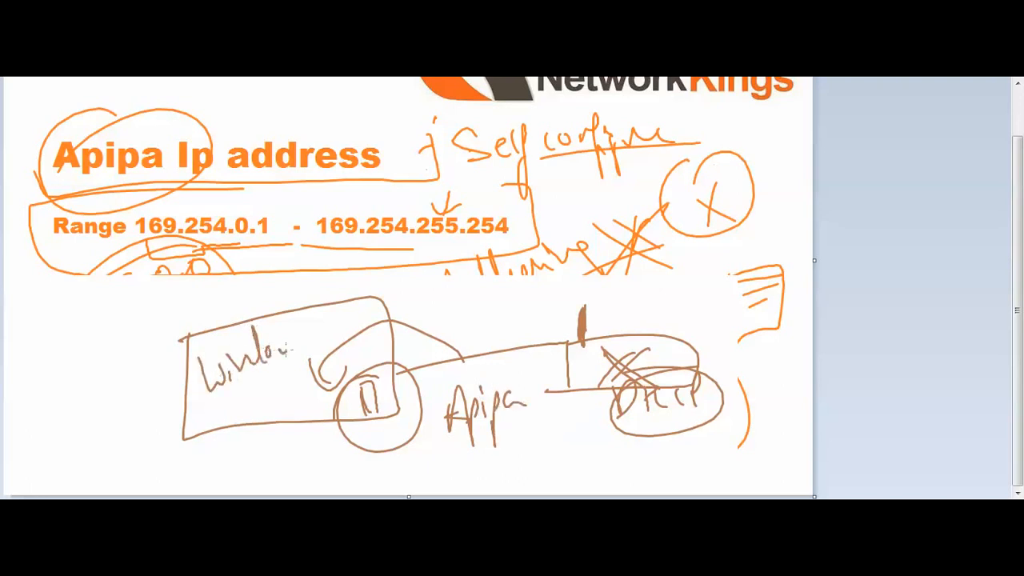
pyautogui.moveTo(295, 352); pyautogui.dragTo(320, 336)
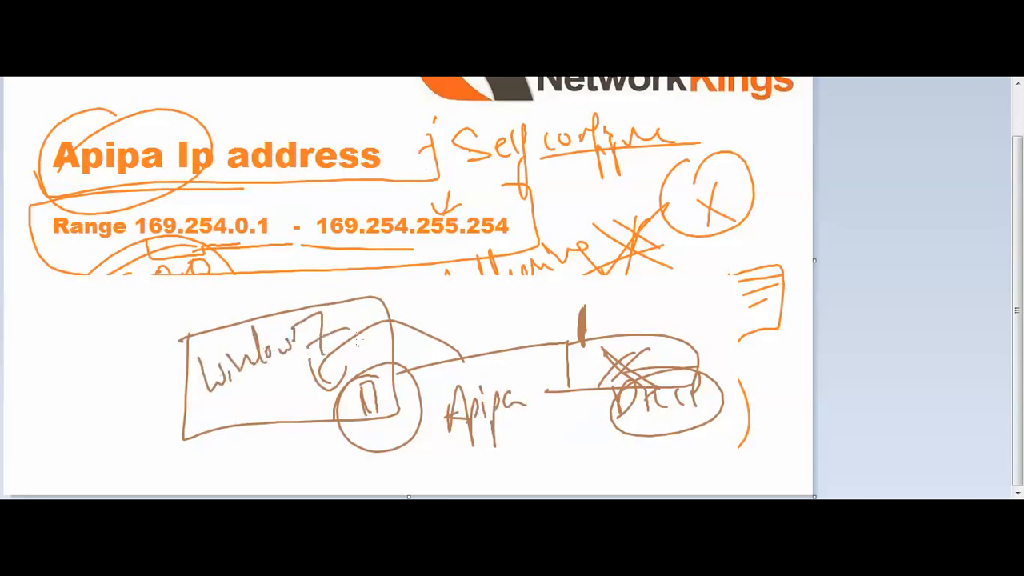